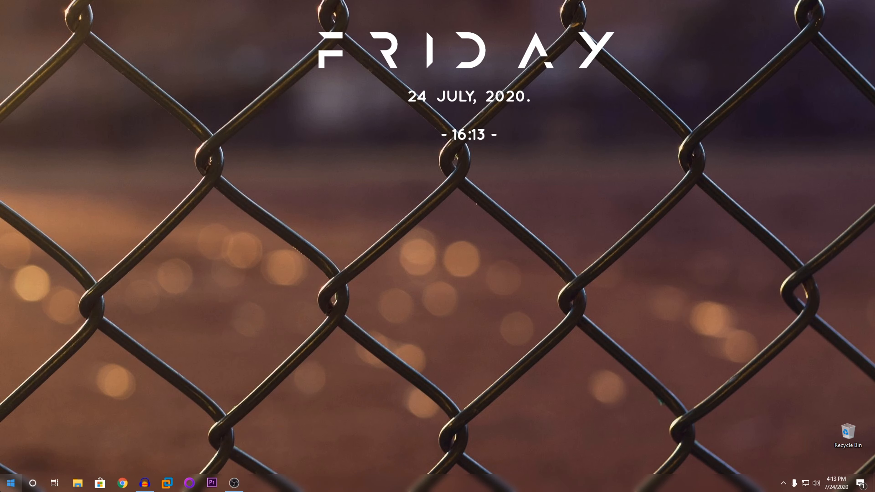
Step: Launch Discord from the taskbar so the Friends home page appears
left_click(256, 483)
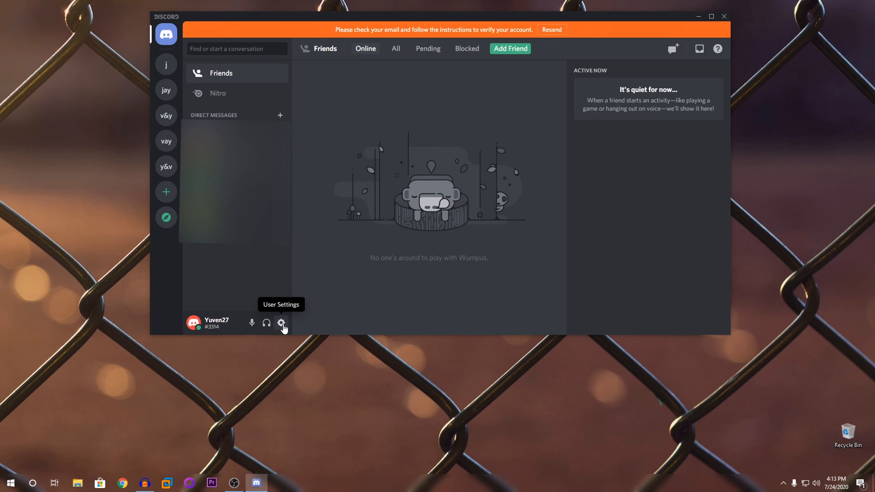
Step: Go to User Settings > Appearance and scroll to the Advanced section's Hardware Acceleration option
left_click(281, 324)
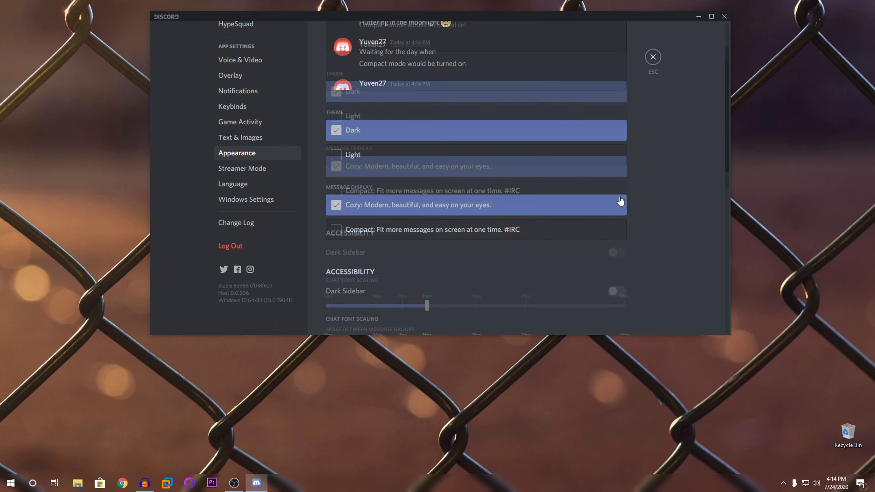
scroll("down", 3)
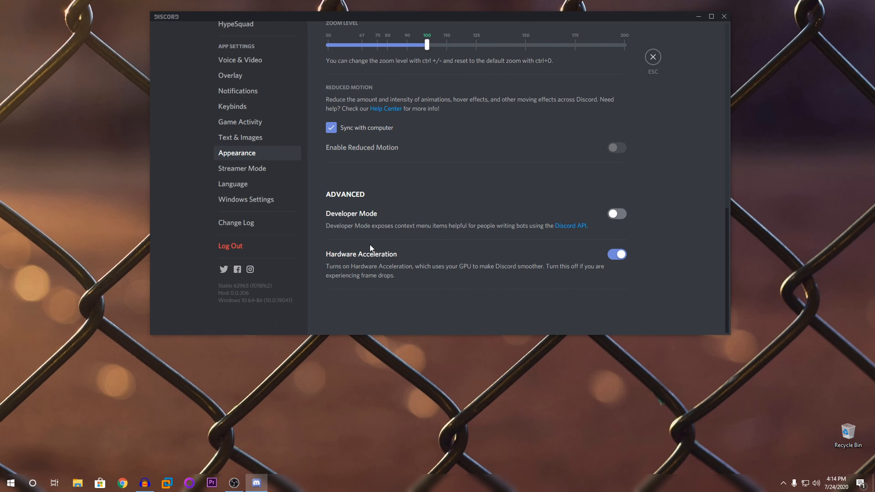
mouse_move(404, 257)
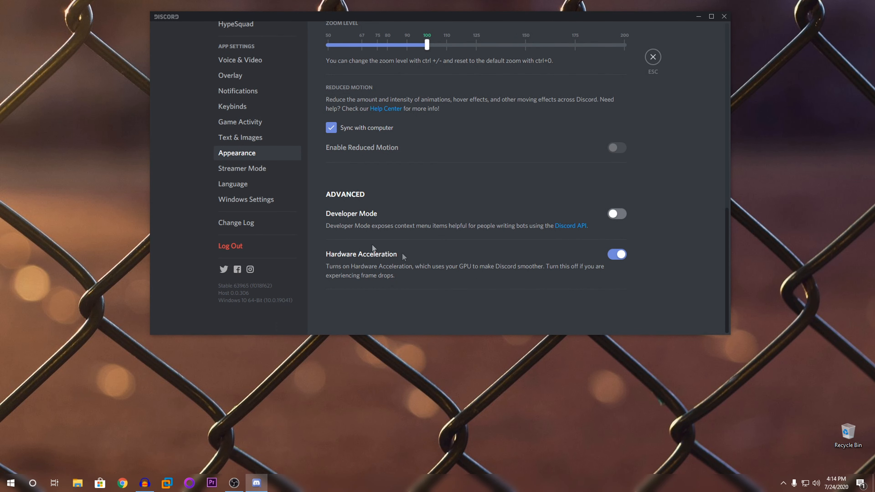
mouse_move(332, 264)
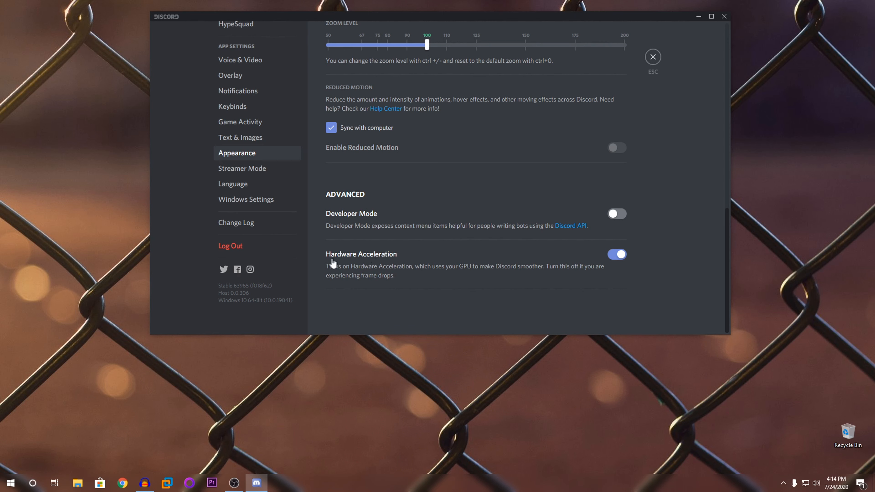
mouse_move(430, 311)
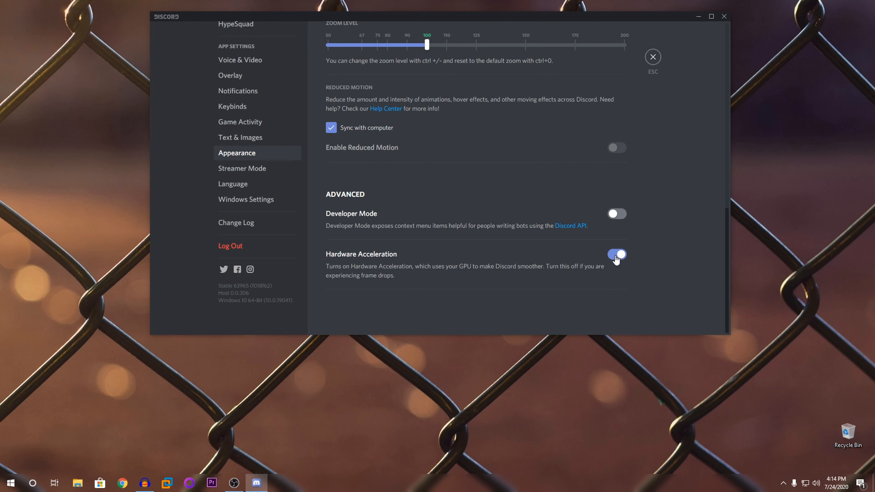
Step: Disable Hardware Acceleration and confirm Okay so Discord quits and relaunches
left_click(617, 254)
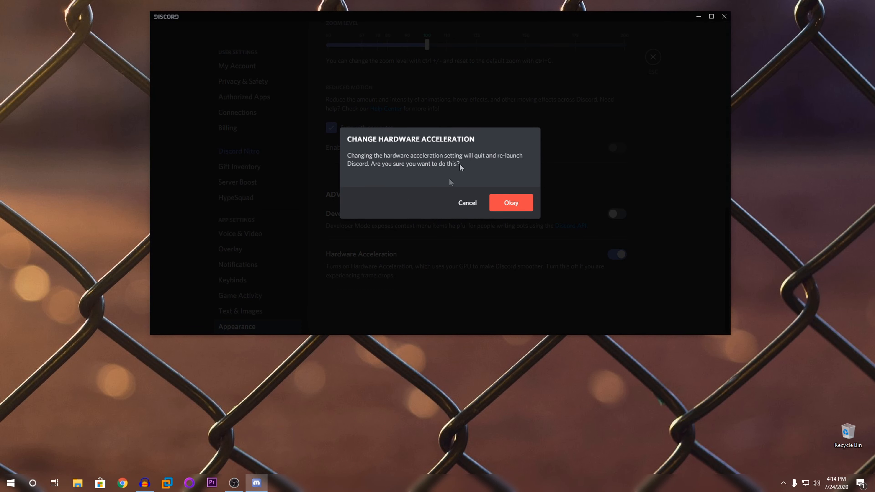
mouse_move(437, 196)
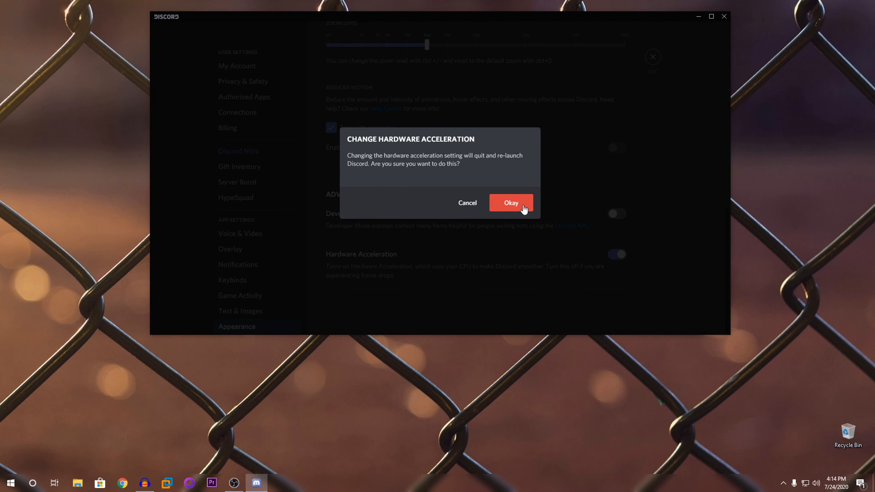
left_click(511, 202)
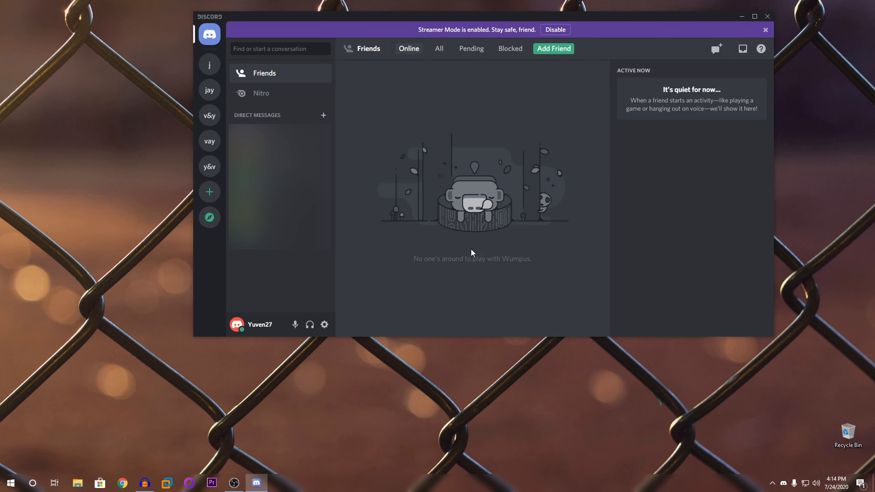
mouse_move(324, 325)
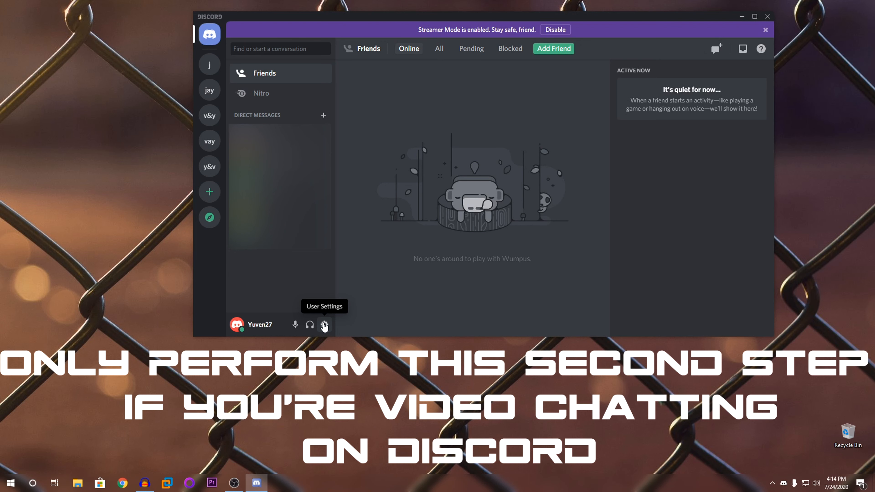
Step: Reopen User Settings after the relaunch and go to the Voice & Video page
left_click(324, 326)
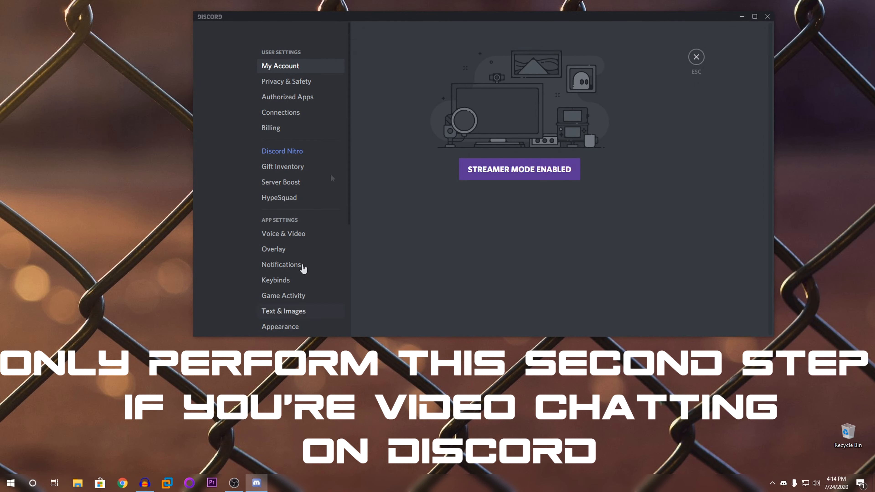
mouse_move(331, 337)
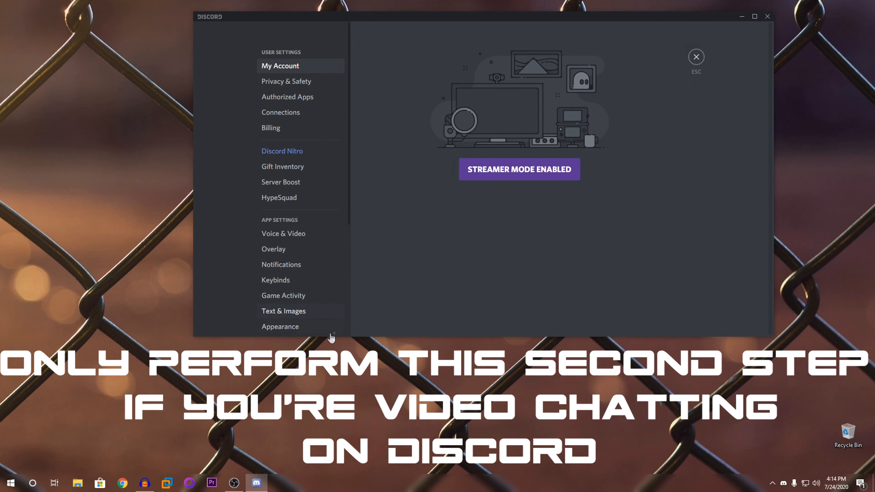
left_click(284, 233)
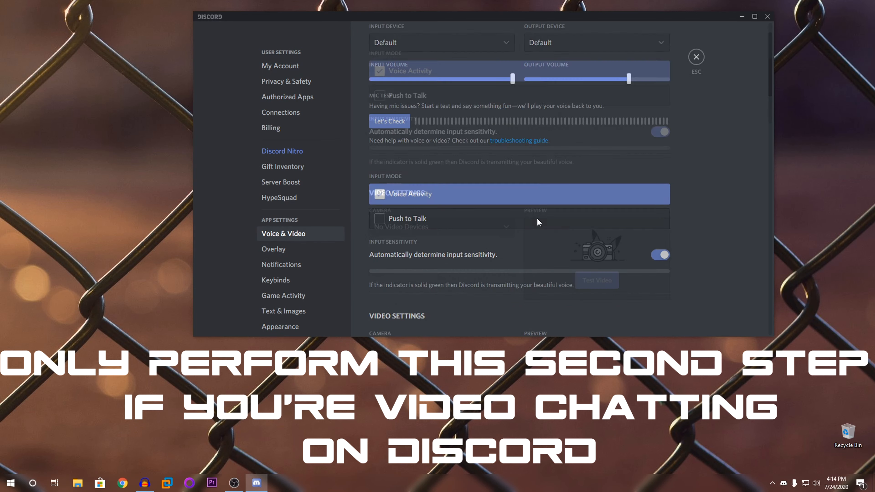
Step: Disable H.264 Hardware Acceleration under Video Codec, then close Discord back to the desktop
scroll("down", 3)
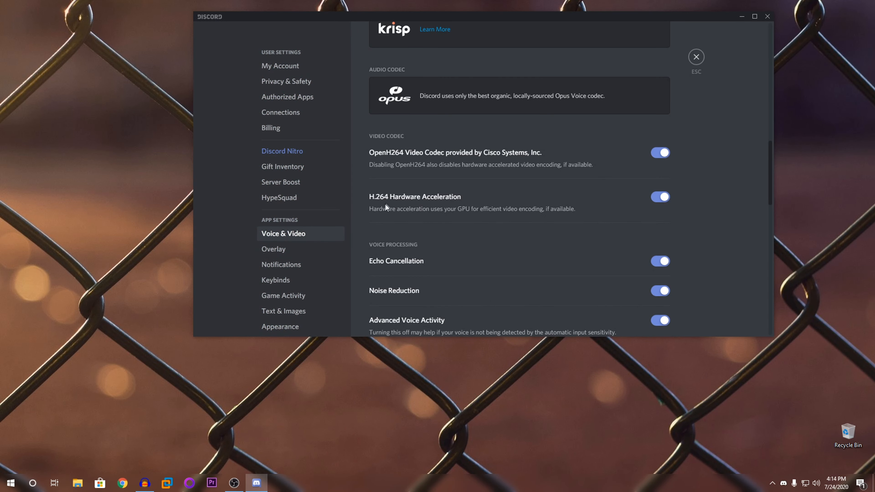
mouse_move(414, 206)
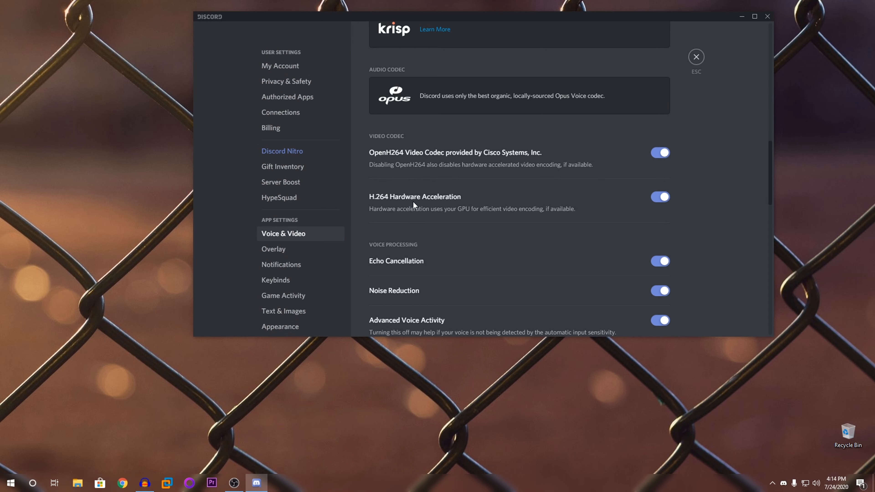
left_click(660, 196)
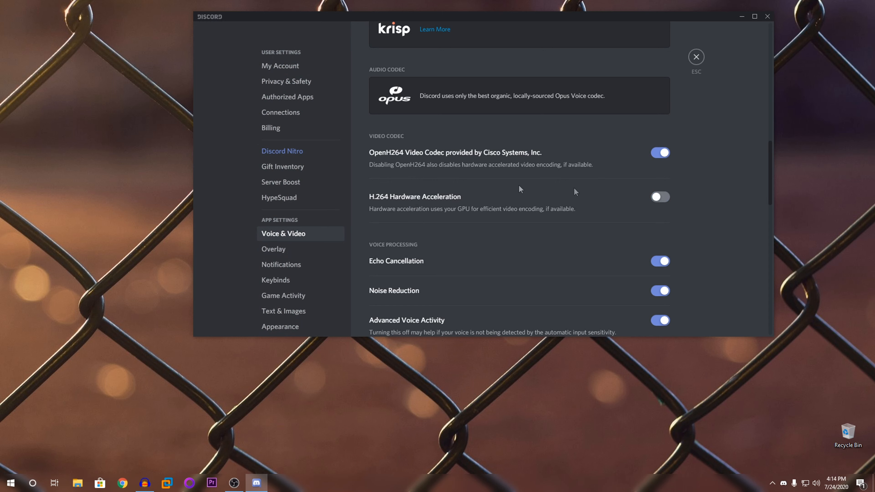
mouse_move(532, 226)
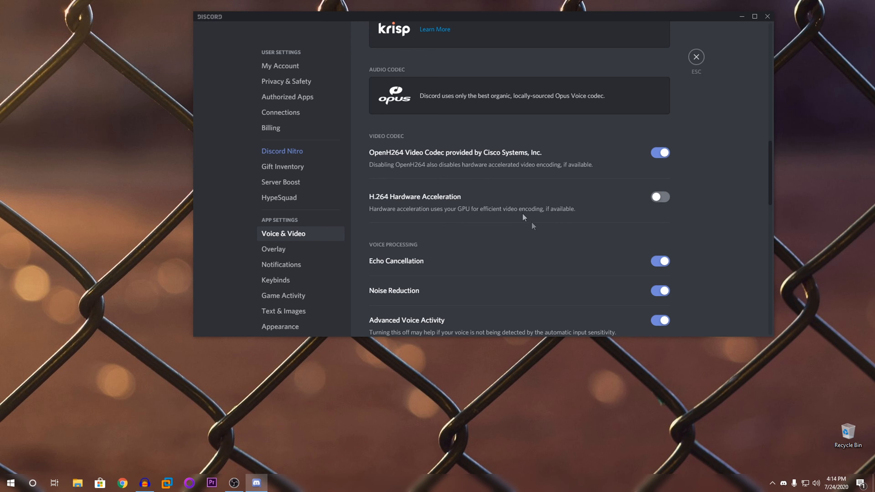
mouse_move(450, 223)
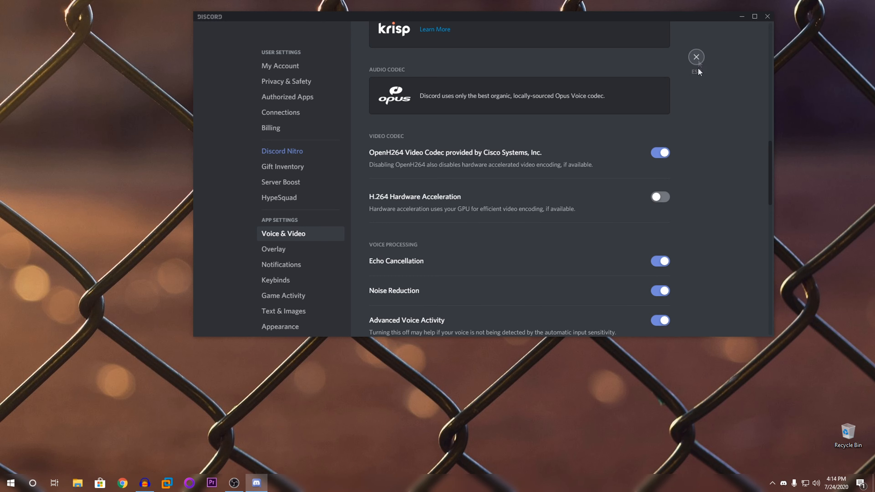
left_click(696, 57)
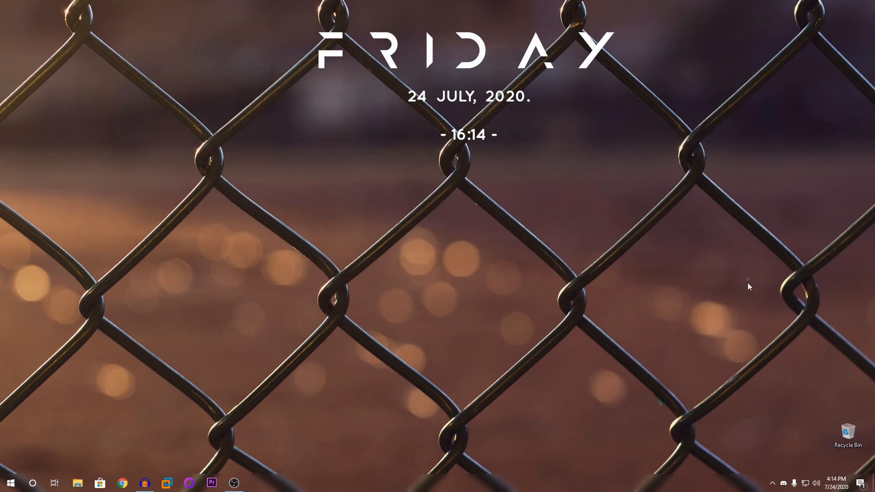